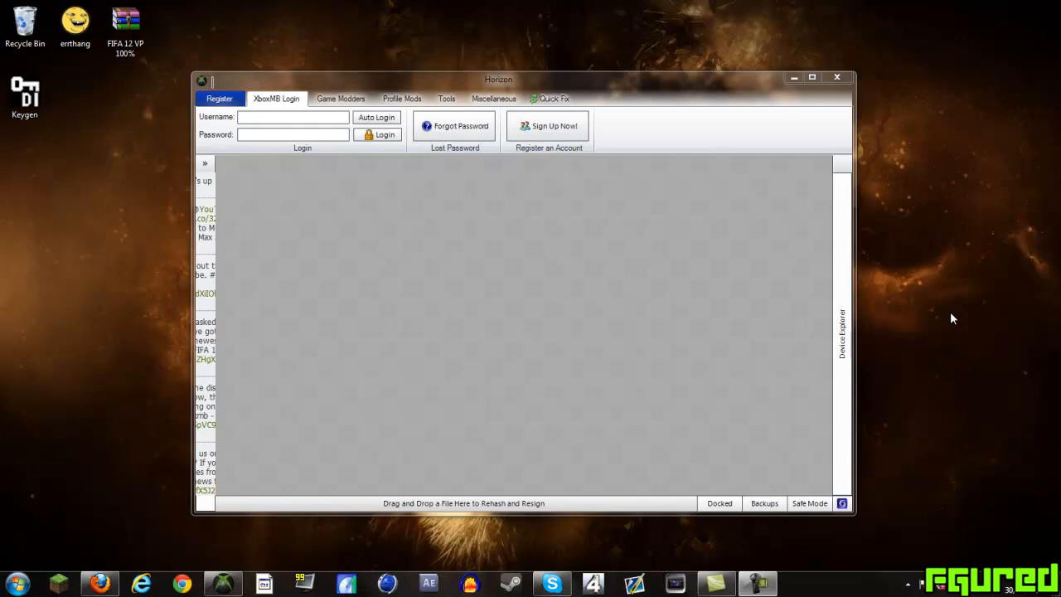
{"action": "mouse_move", "coordinate": [165, 75]}
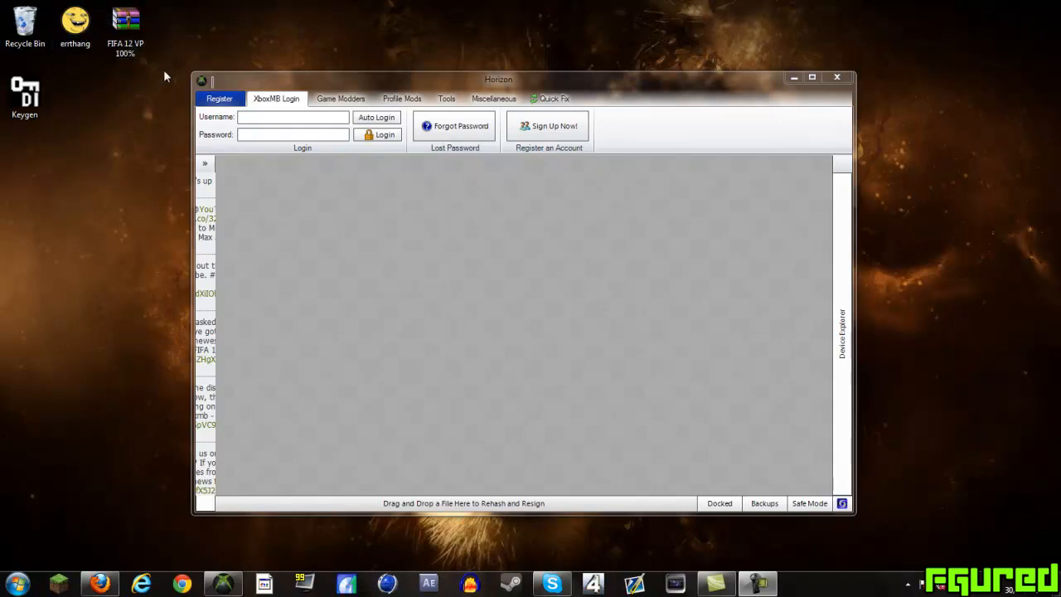
{"action": "mouse_move", "coordinate": [126, 30]}
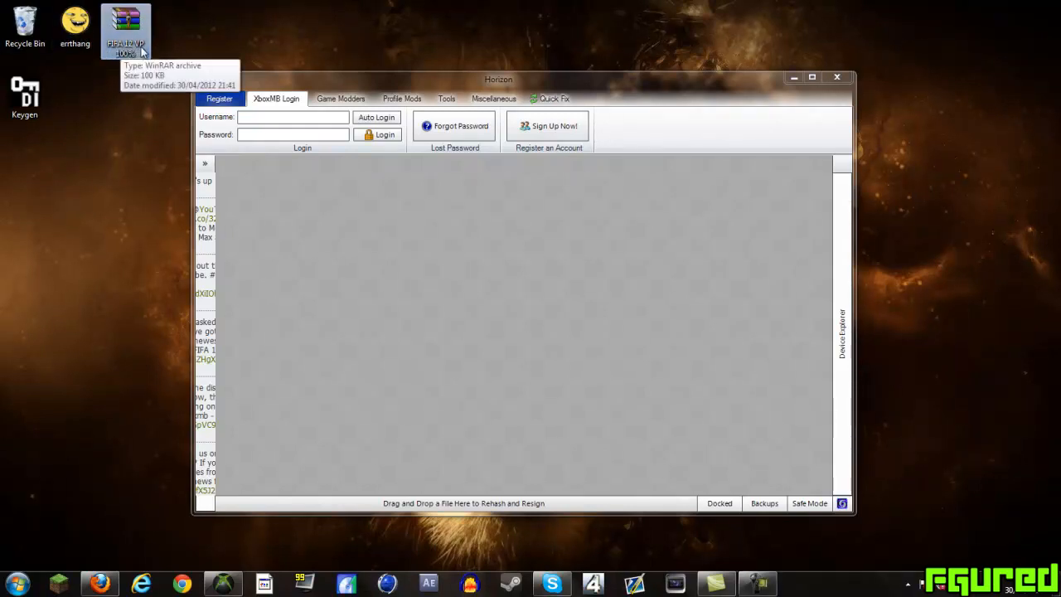
{"action": "mouse_move", "coordinate": [965, 234]}
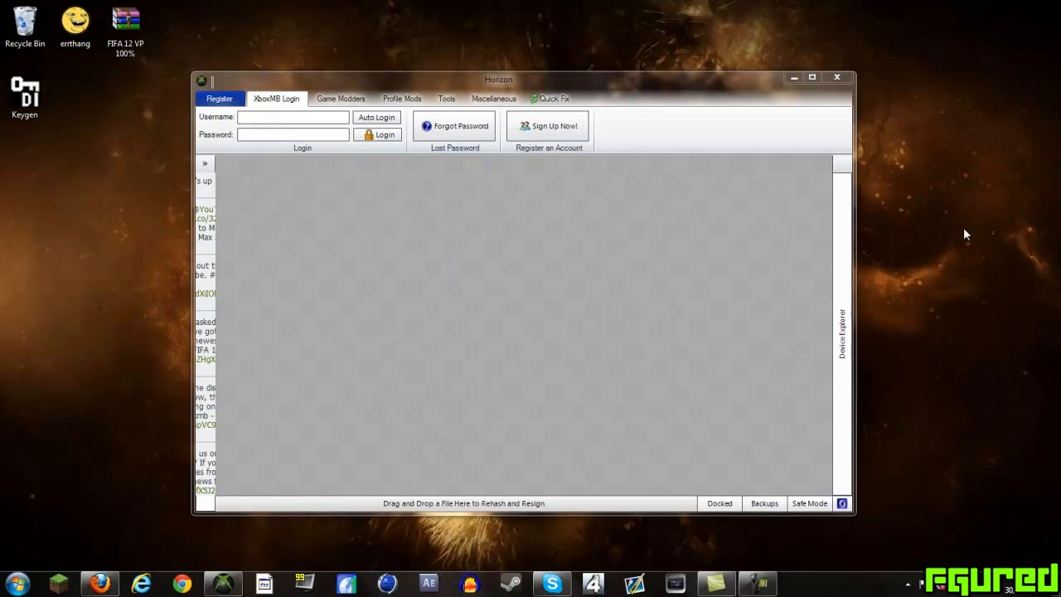
{"action": "mouse_move", "coordinate": [832, 342]}
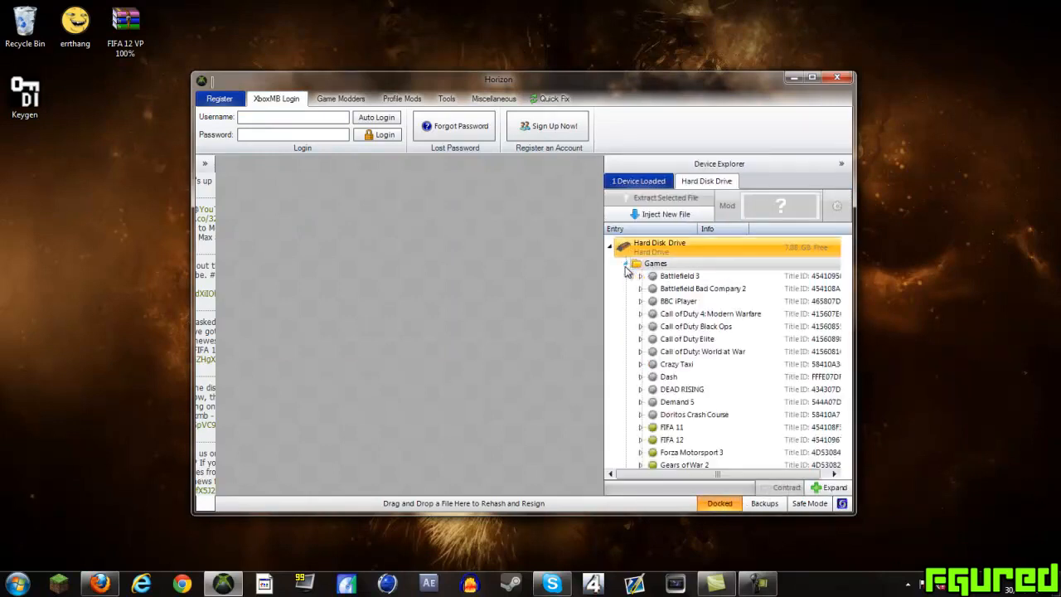
- Open the FIFA 12 Personal Settings 1 save from the hard drive and move its details window aside
{"action": "scroll", "scroll_direction": "down", "scroll_amount": 3}
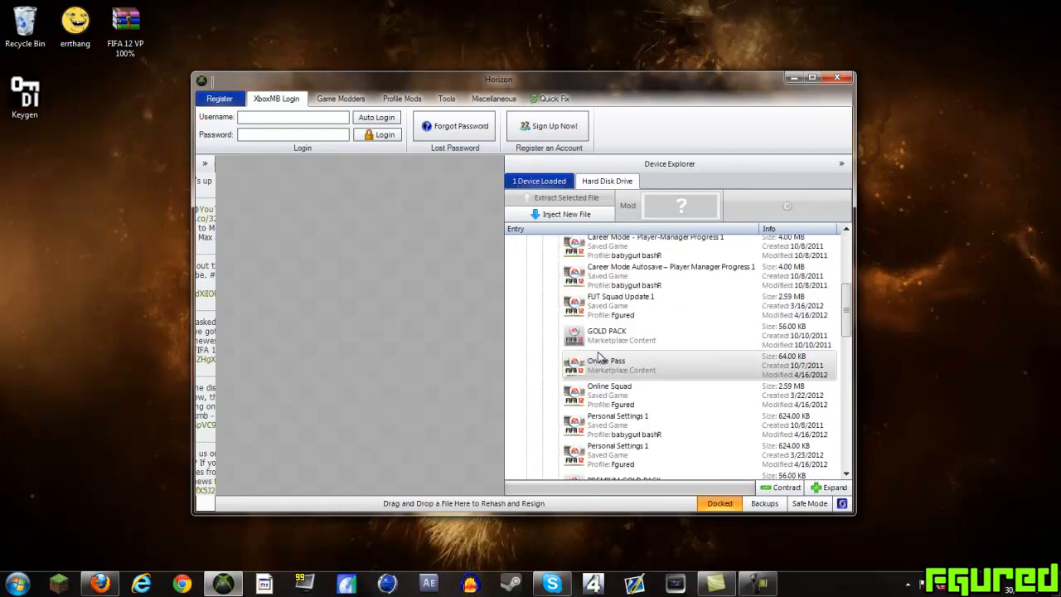
{"action": "scroll", "scroll_direction": "down", "scroll_amount": 3}
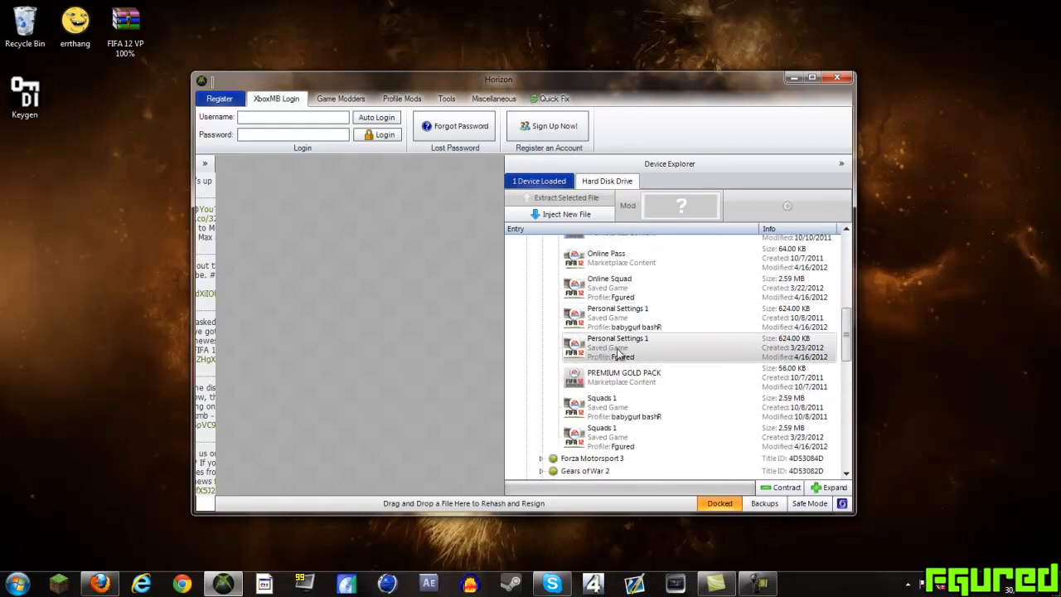
{"action": "double_click", "coordinate": [617, 342]}
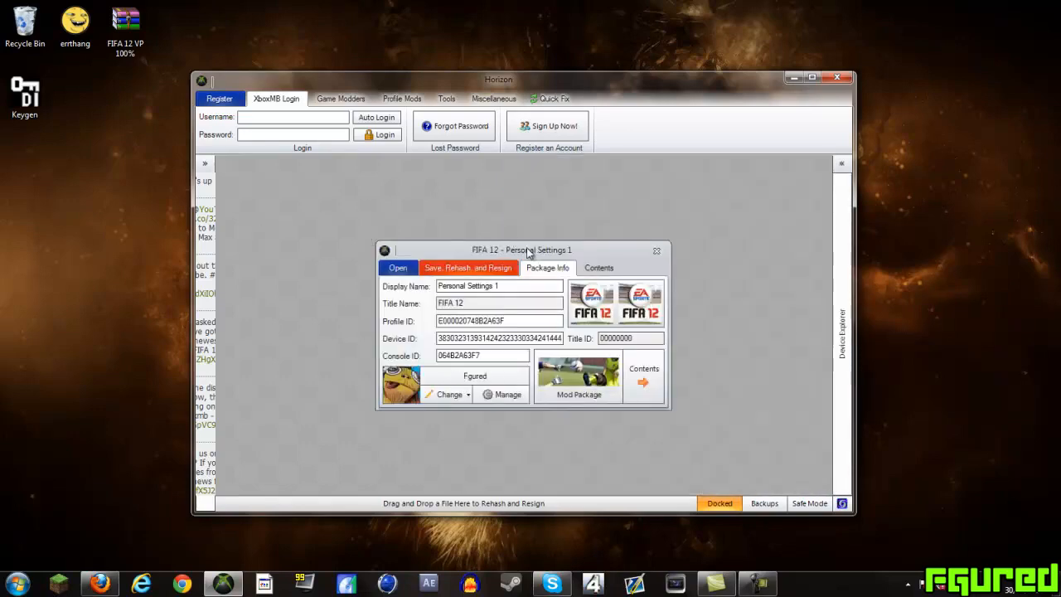
{"action": "left_click_drag", "start_coordinate": [521, 249], "coordinate": [365, 179]}
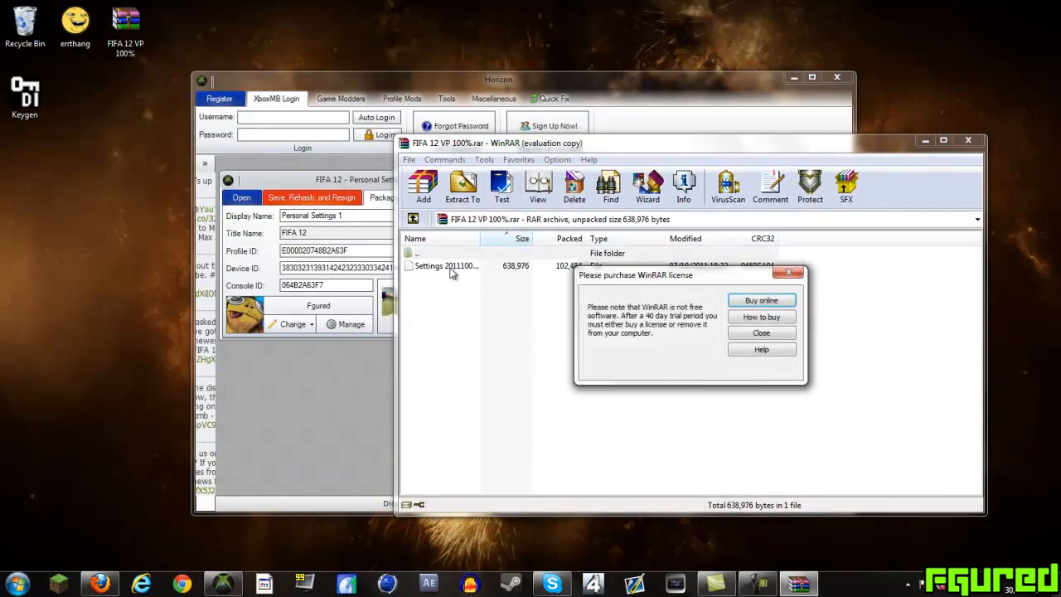
- Dismiss the WinRAR licence reminder and close the FIFA 12 VP archive after extracting Settings
{"action": "left_click", "coordinate": [759, 331]}
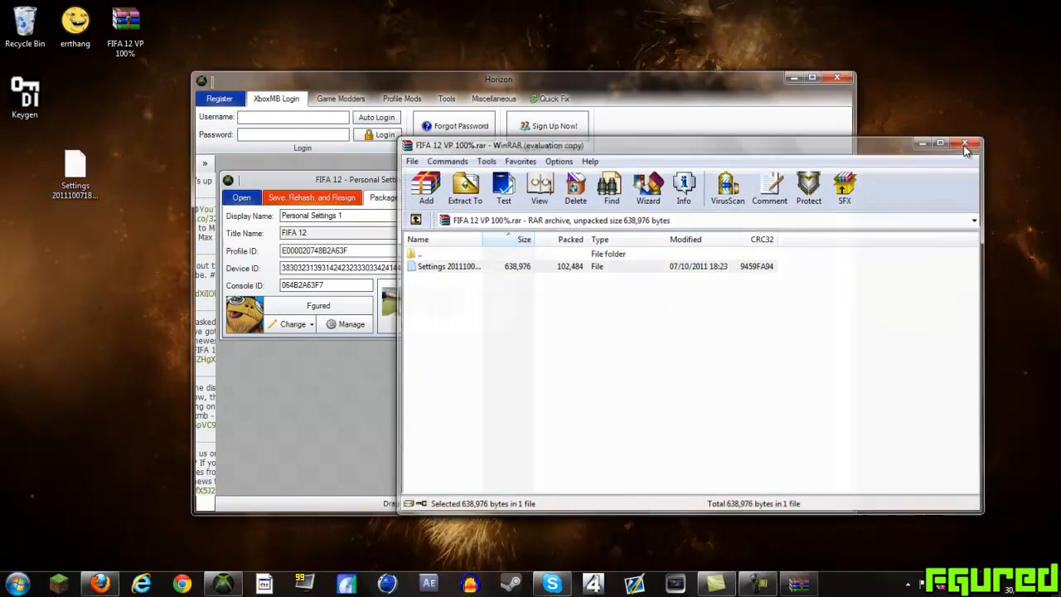
{"action": "left_click", "coordinate": [965, 144]}
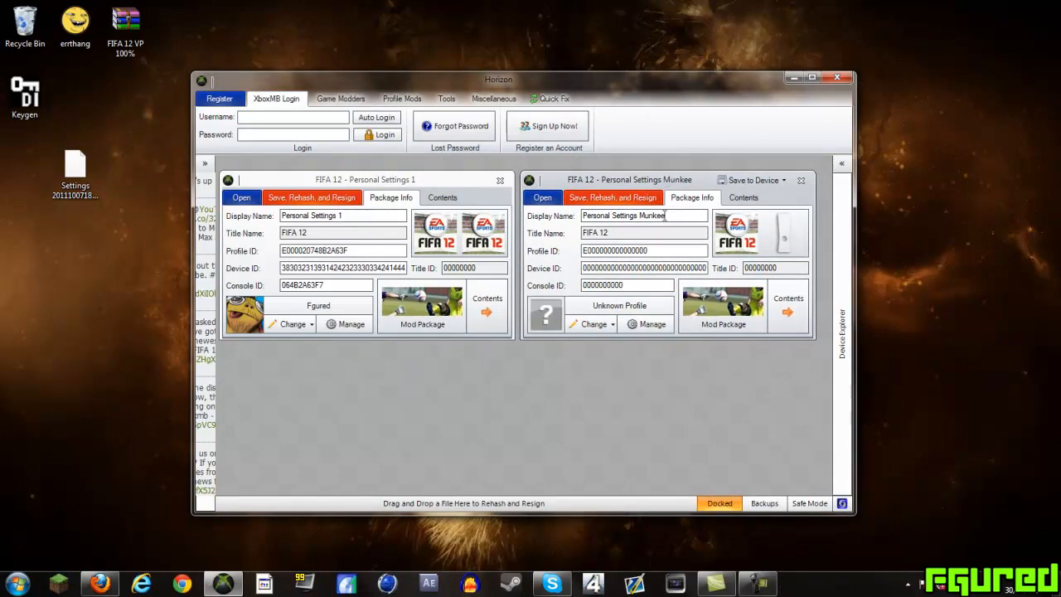
- Copy the original save's display name, profile ID and device ID into the Munkee save
{"action": "double_click", "coordinate": [653, 215]}
{"action": "type", "text": "1"}
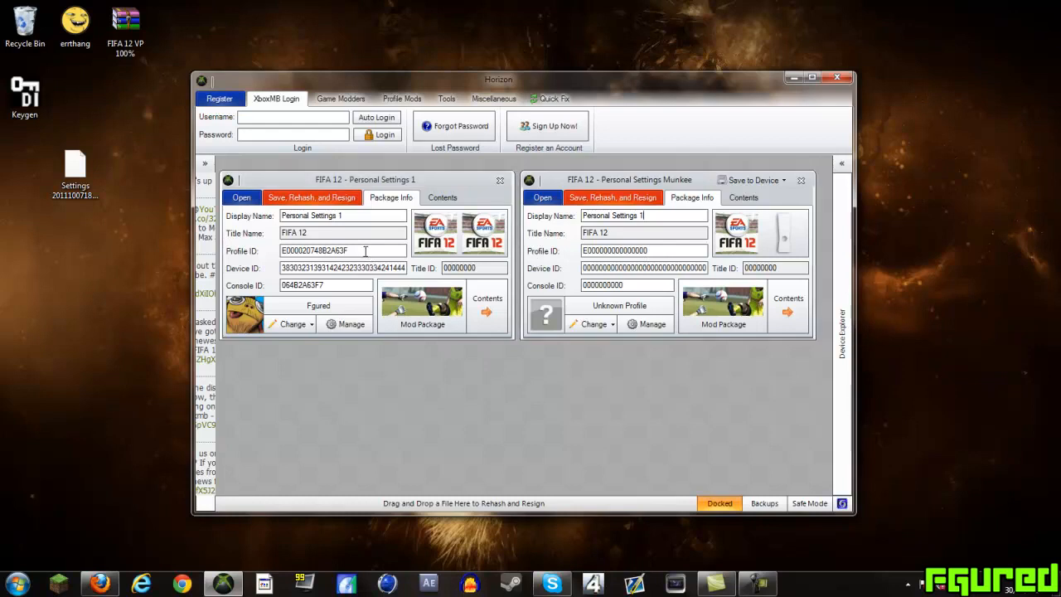
{"action": "triple_click", "coordinate": [342, 250]}
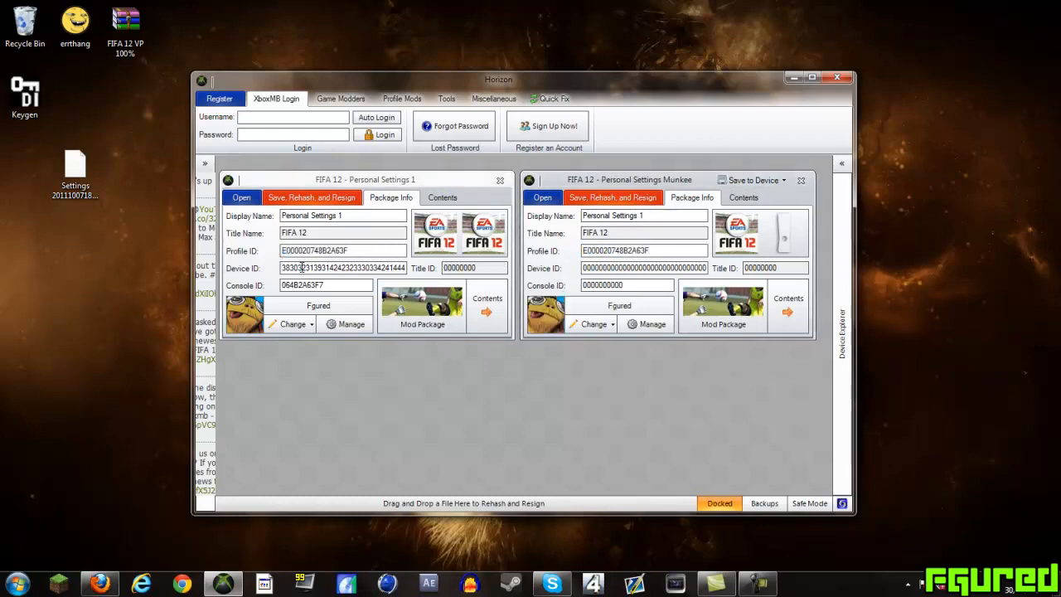
{"action": "triple_click", "coordinate": [643, 267]}
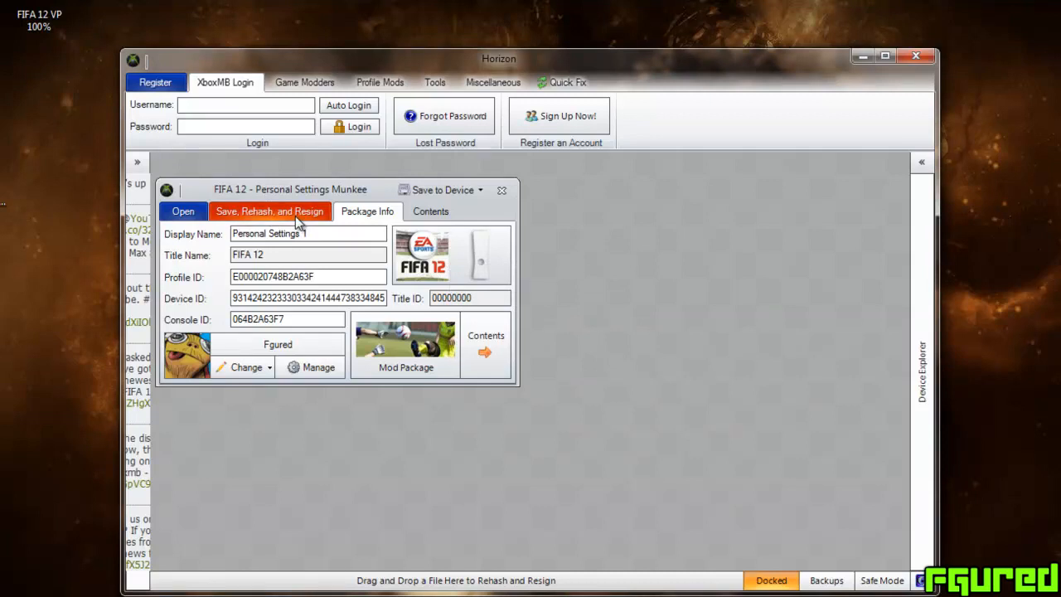
- Delete the old Personal Settings 1 from the hard drive and inject the modded save under the user's profile
{"action": "left_click", "coordinate": [501, 189]}
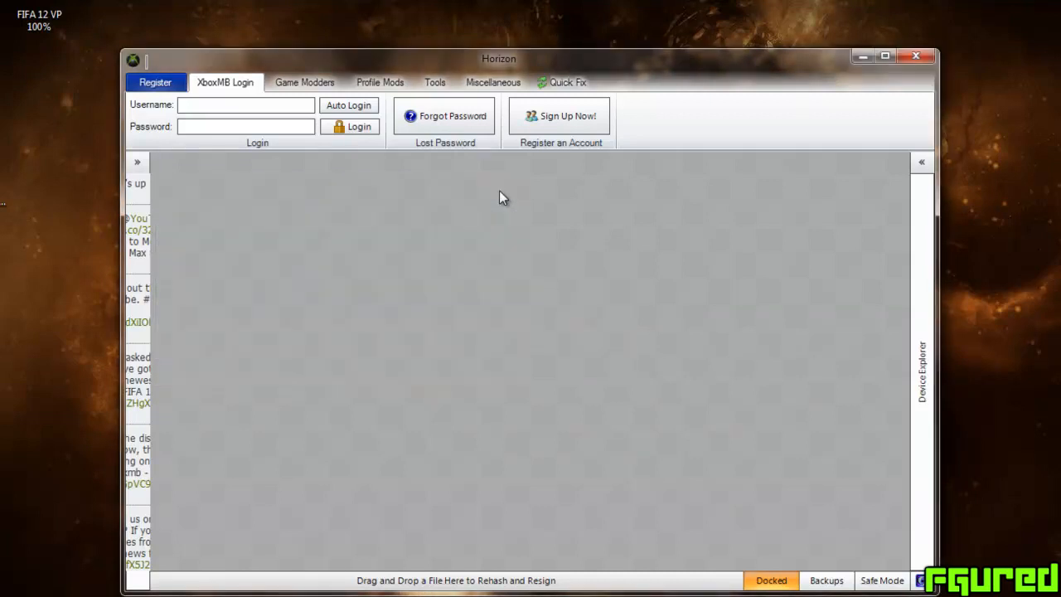
{"action": "left_click", "coordinate": [922, 162]}
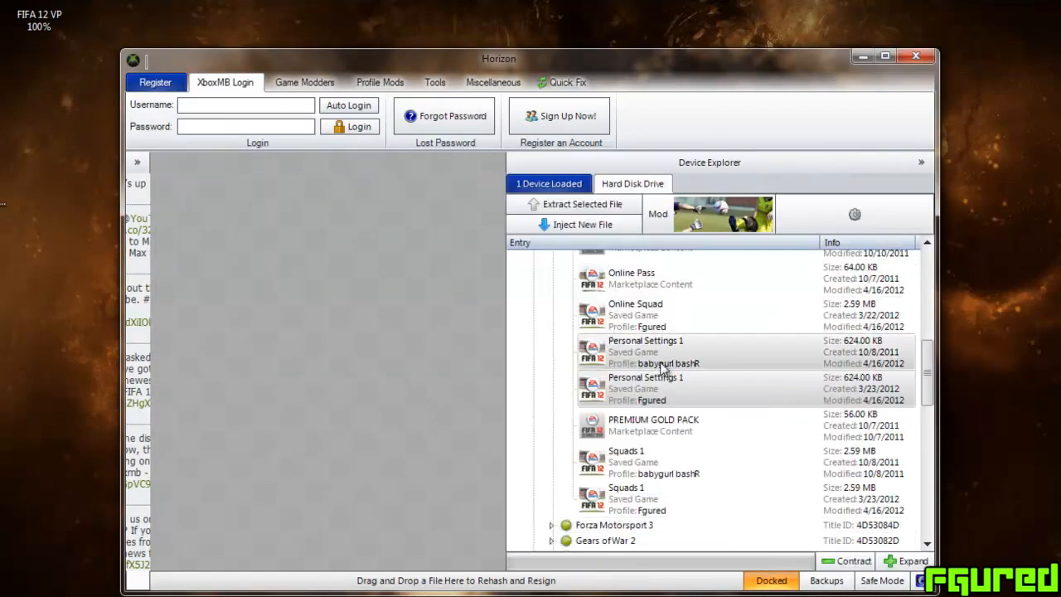
{"action": "right_click", "coordinate": [654, 385]}
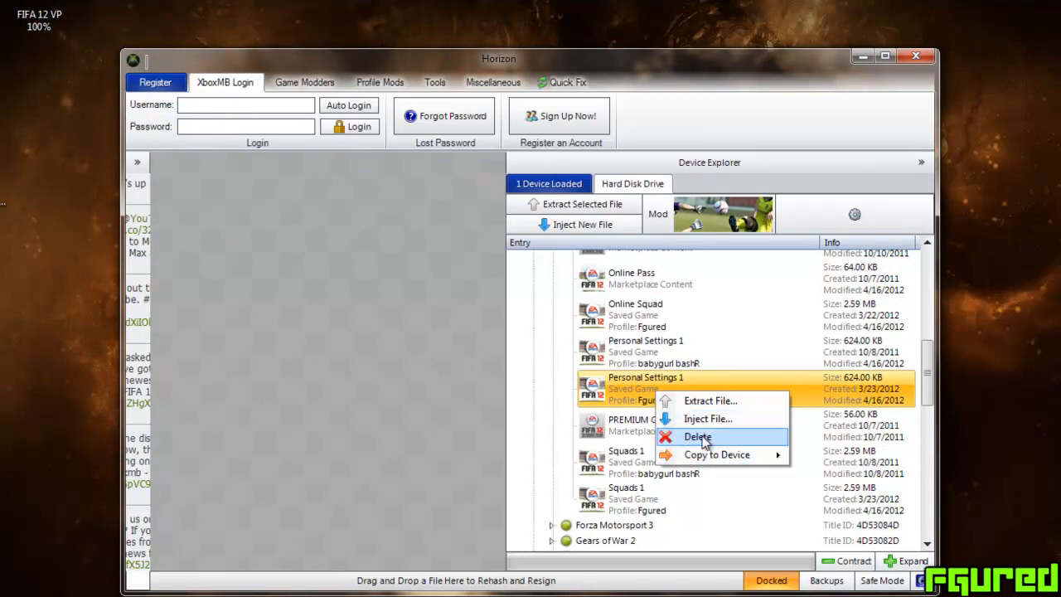
{"action": "left_click", "coordinate": [698, 438]}
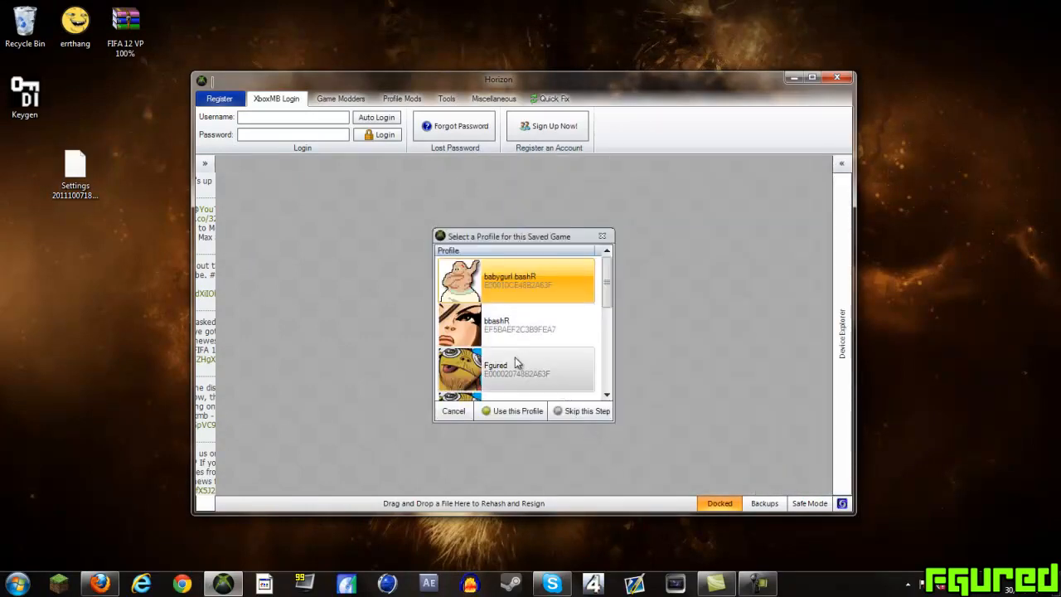
{"action": "left_click", "coordinate": [517, 412]}
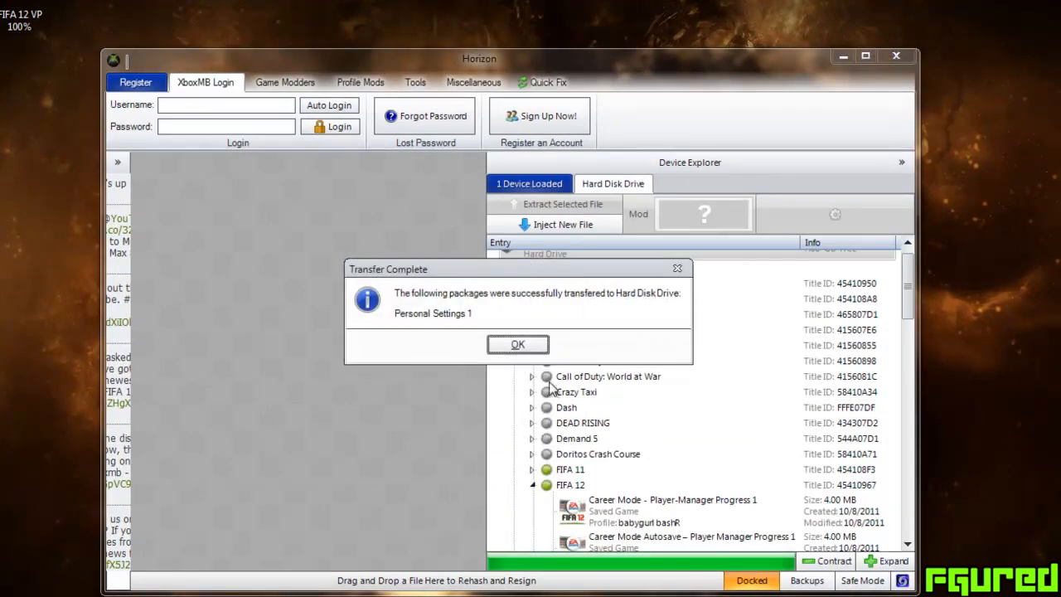